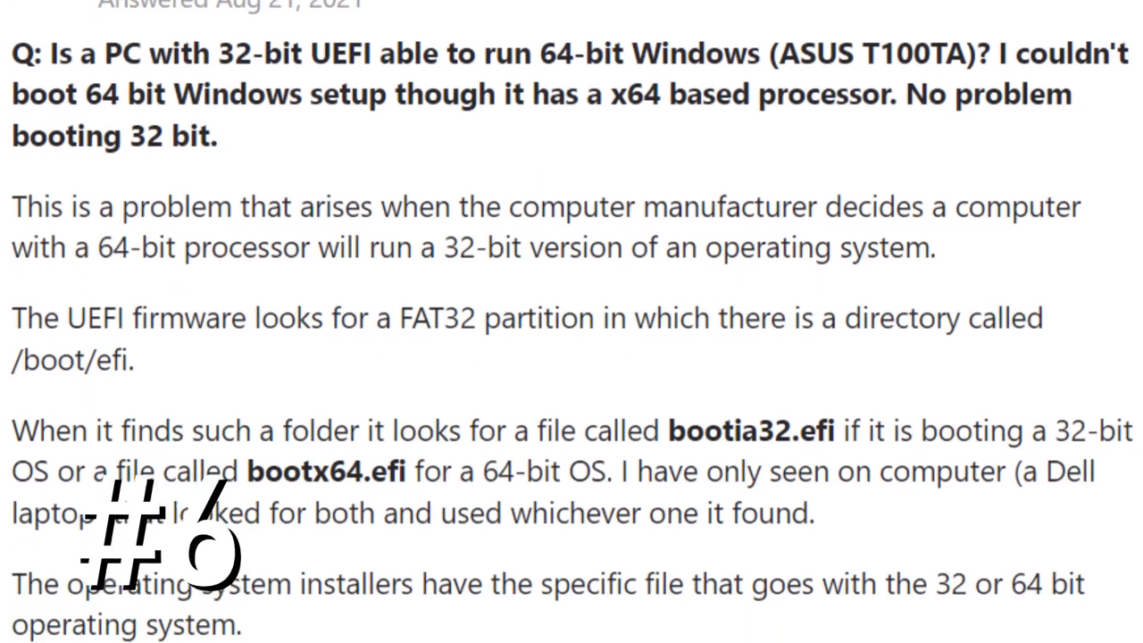
{"action": "scroll", "scroll_direction": "down", "scroll_amount": 3}
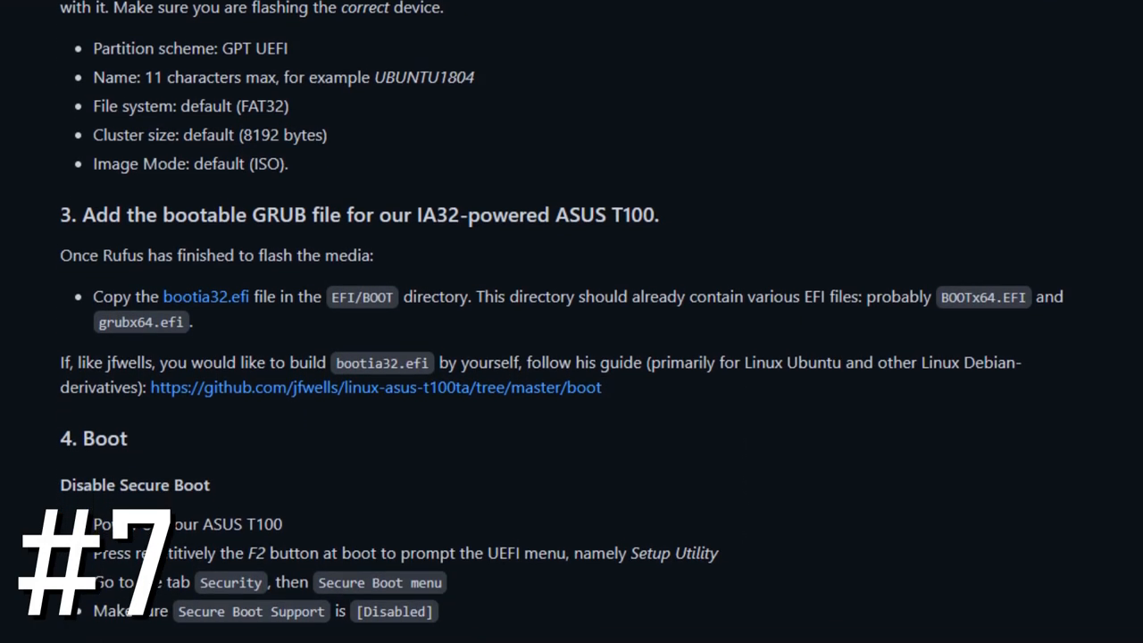
{"action": "scroll", "scroll_direction": "up", "scroll_amount": 3}
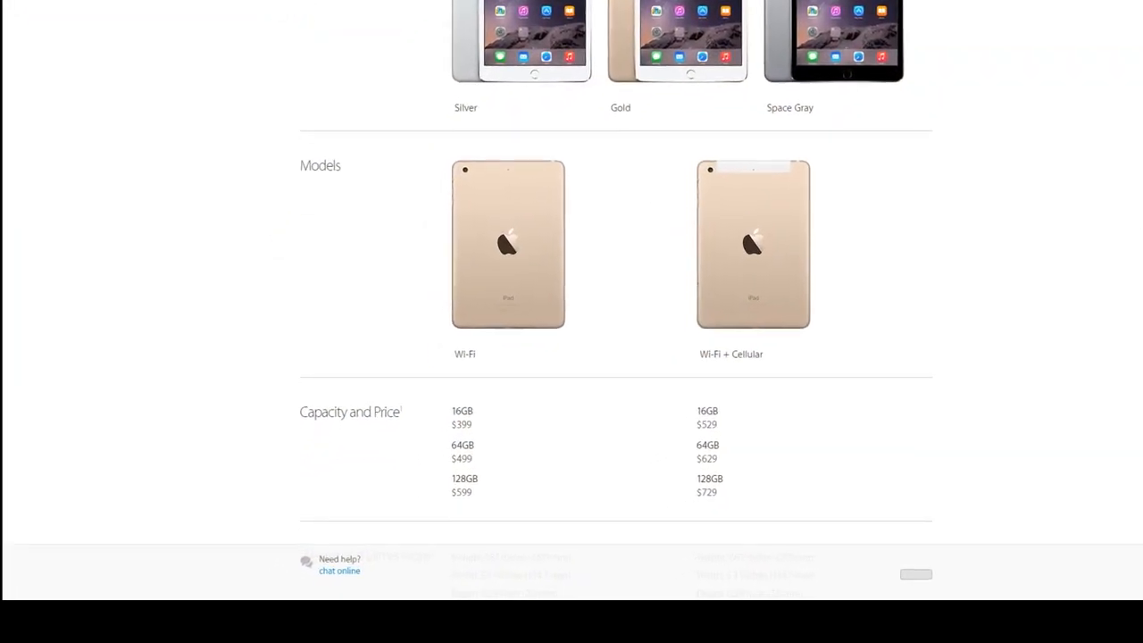
{"action": "scroll", "scroll_direction": "down", "scroll_amount": 3}
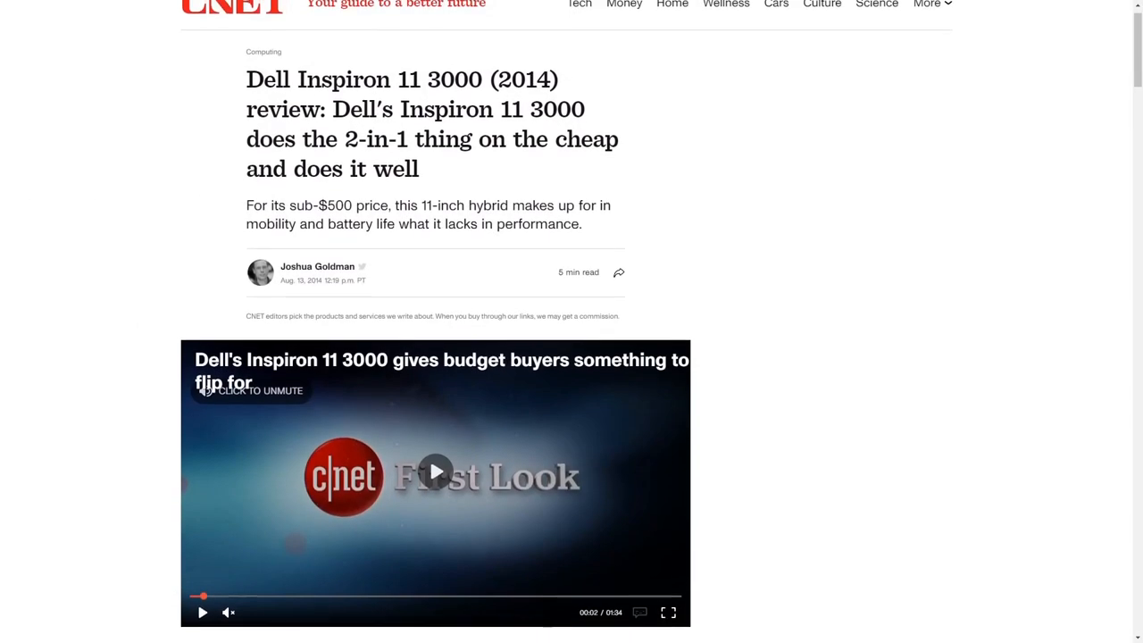
{"action": "scroll", "scroll_direction": "down", "scroll_amount": 3}
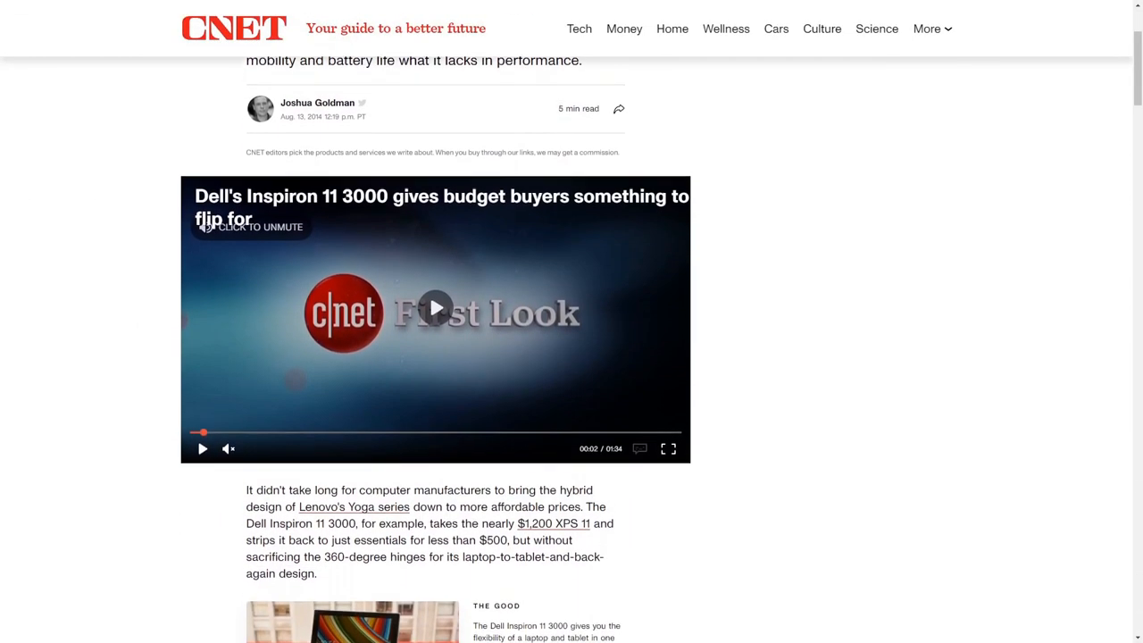
{"action": "scroll", "scroll_direction": "down", "scroll_amount": 3}
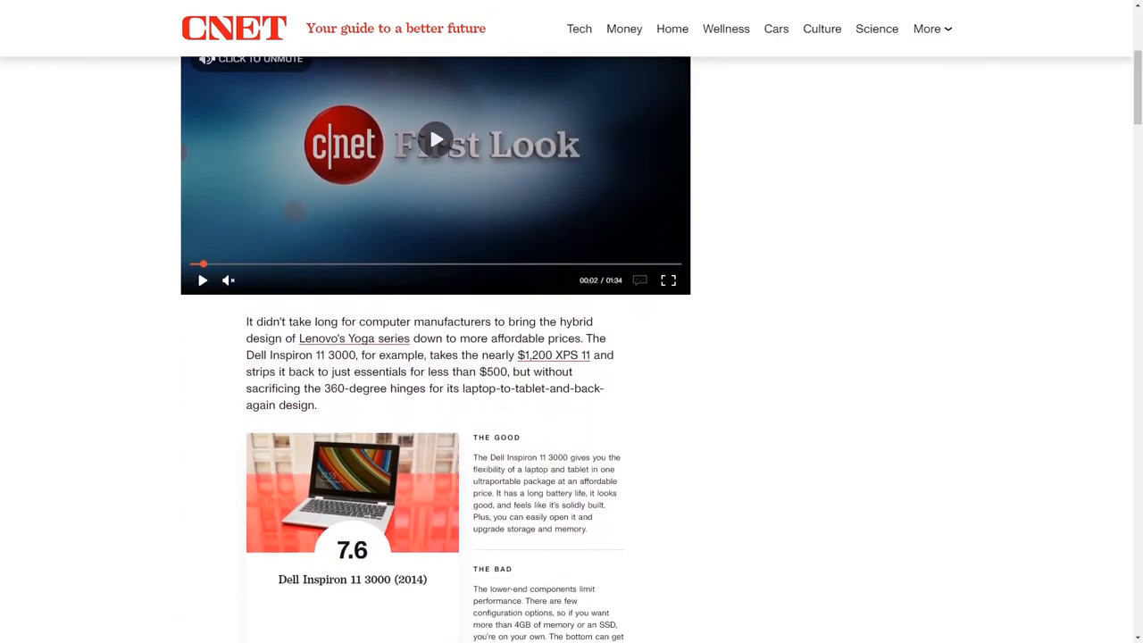
{"action": "scroll", "scroll_direction": "down", "scroll_amount": 3}
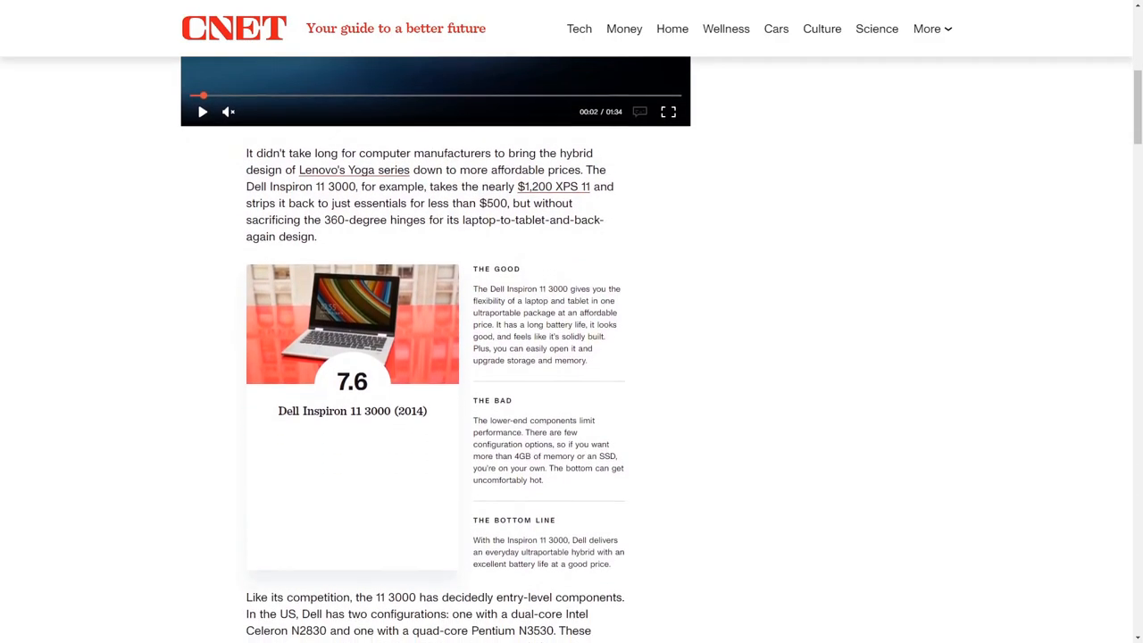
{"action": "scroll", "scroll_direction": "down", "scroll_amount": 3}
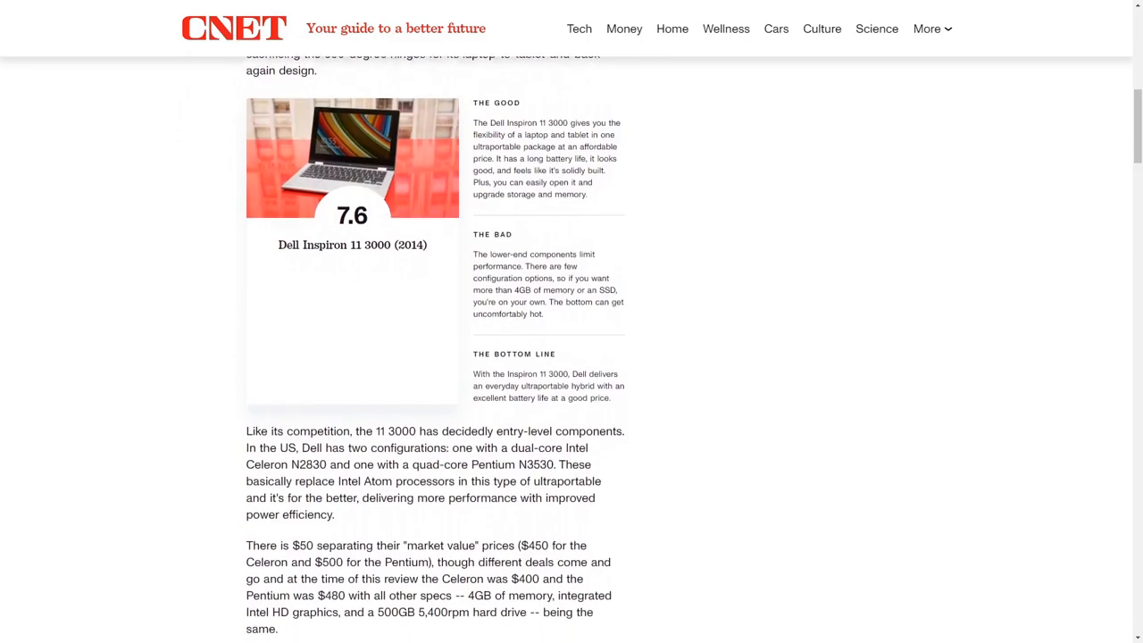
{"action": "scroll", "scroll_direction": "down", "scroll_amount": 3}
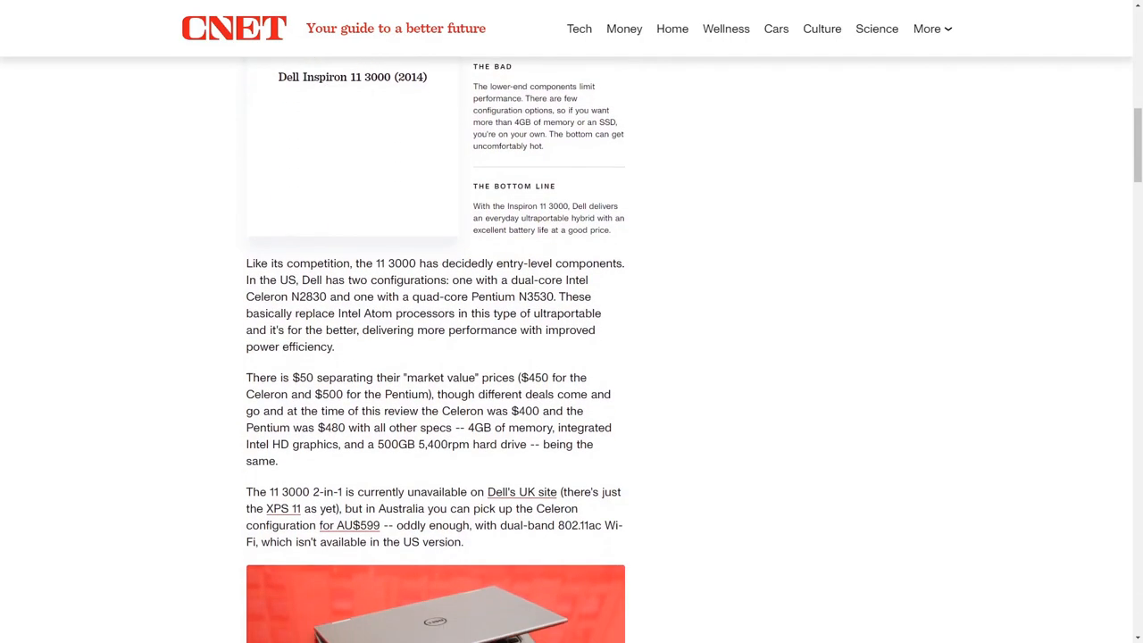
{"action": "scroll", "scroll_direction": "down", "scroll_amount": 3}
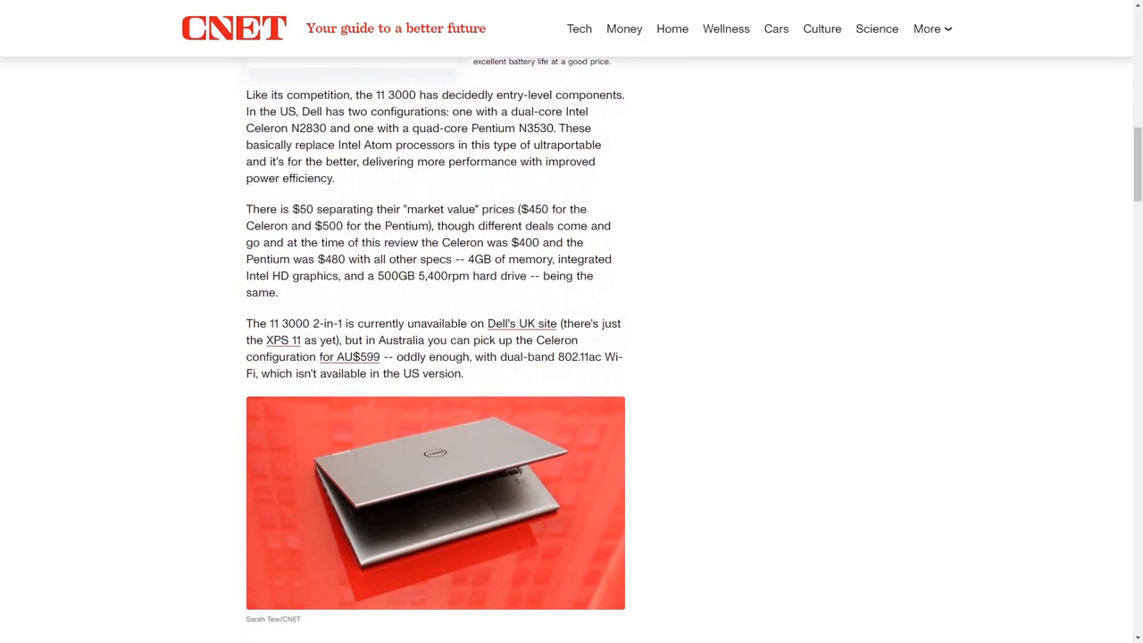
{"action": "scroll", "scroll_direction": "down", "scroll_amount": 3}
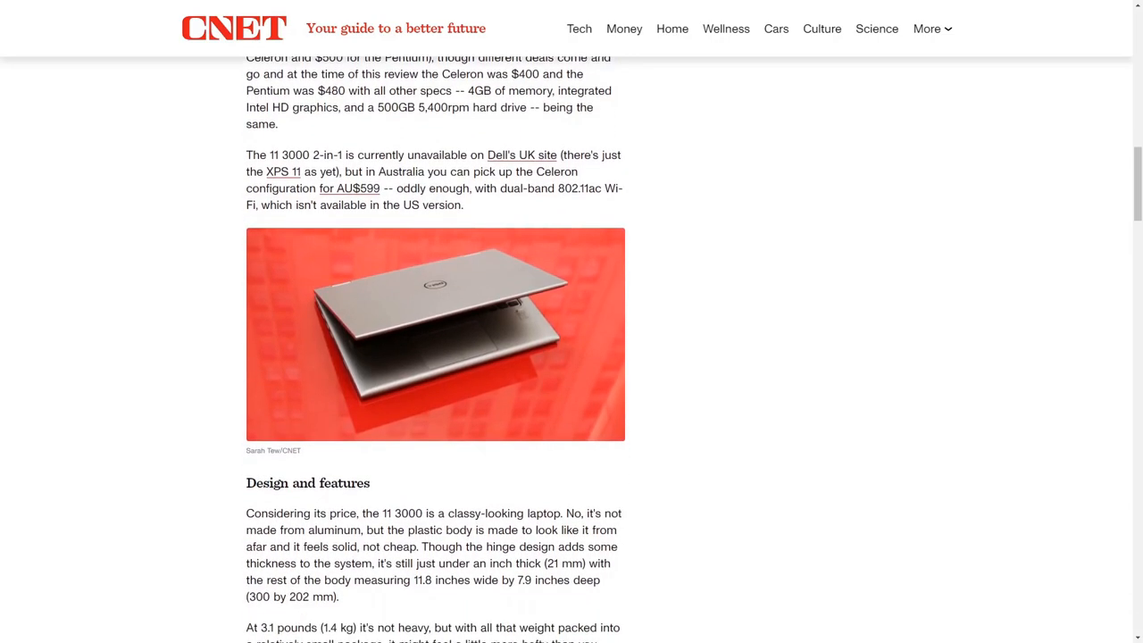
{"action": "scroll", "scroll_direction": "down", "scroll_amount": 3}
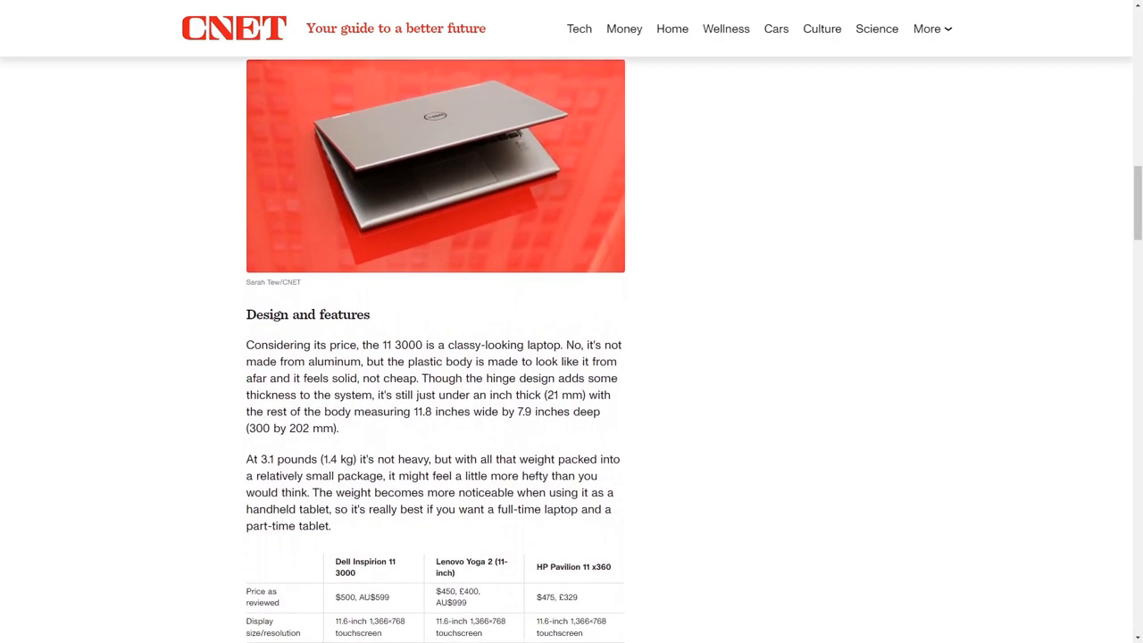
{"action": "scroll", "scroll_direction": "down", "scroll_amount": 3}
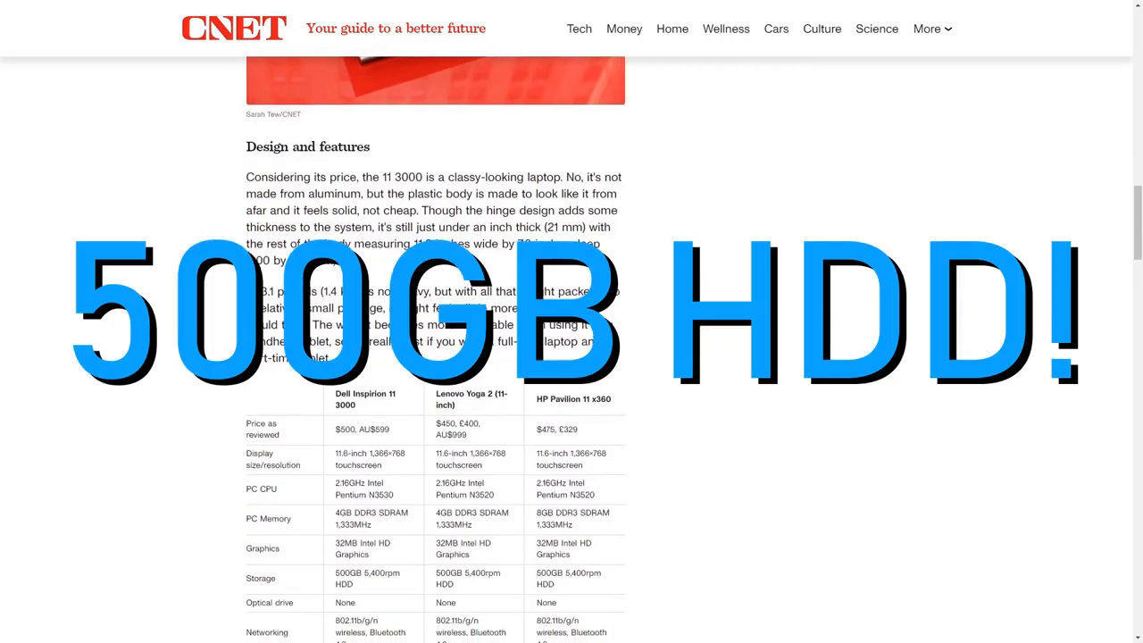
{"action": "scroll", "scroll_direction": "down", "scroll_amount": 3}
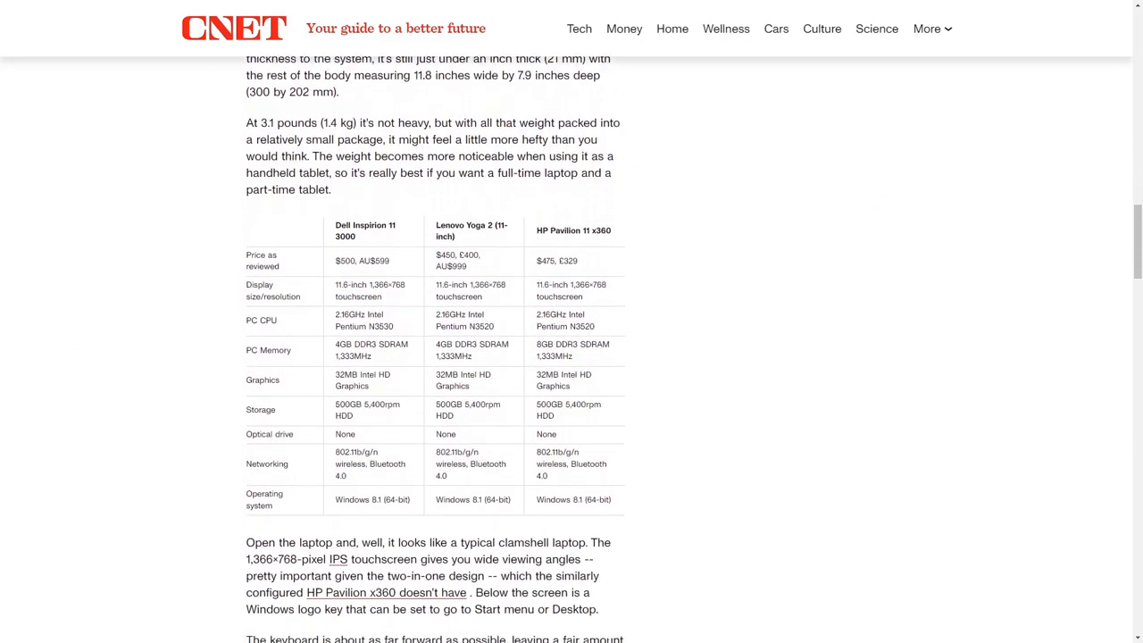
{"action": "scroll", "scroll_direction": "down", "scroll_amount": 3}
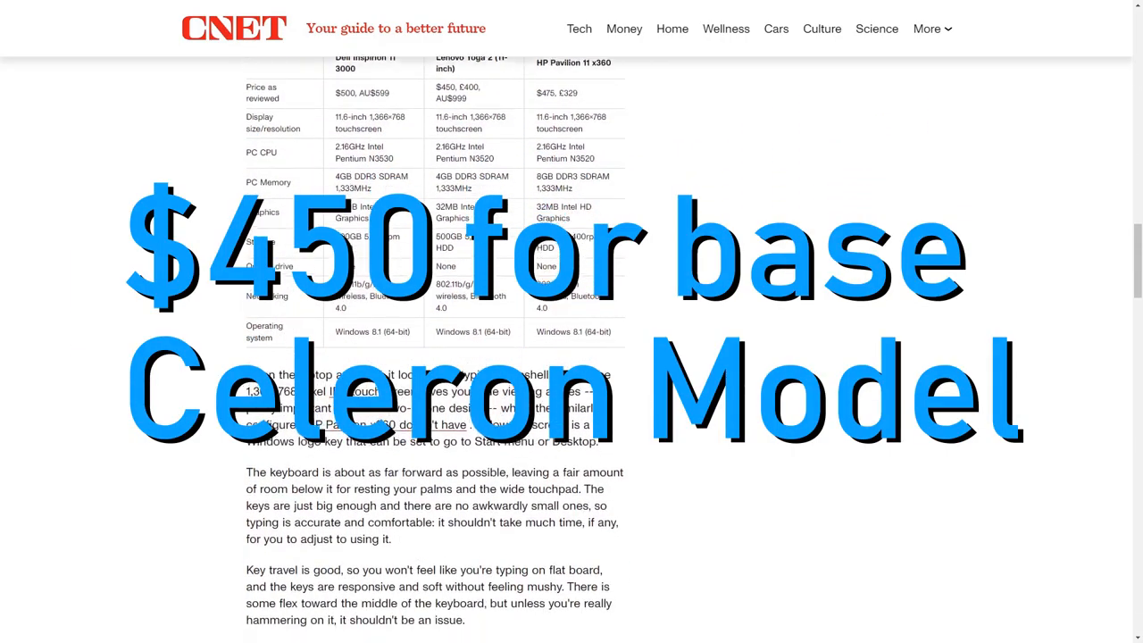
{"action": "scroll", "scroll_direction": "down", "scroll_amount": 3}
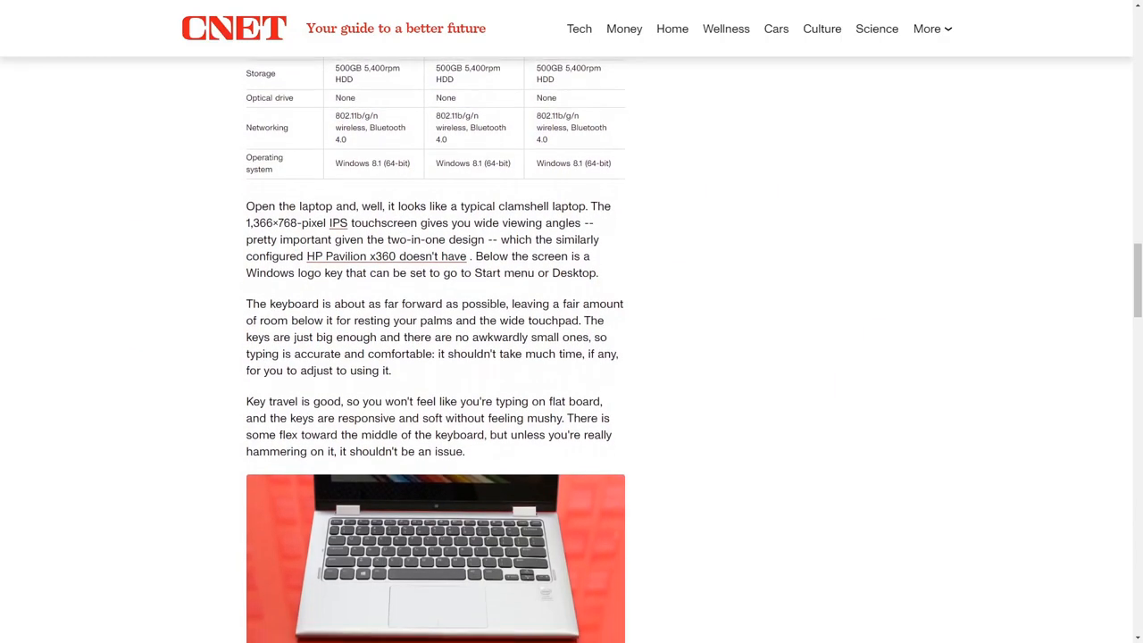